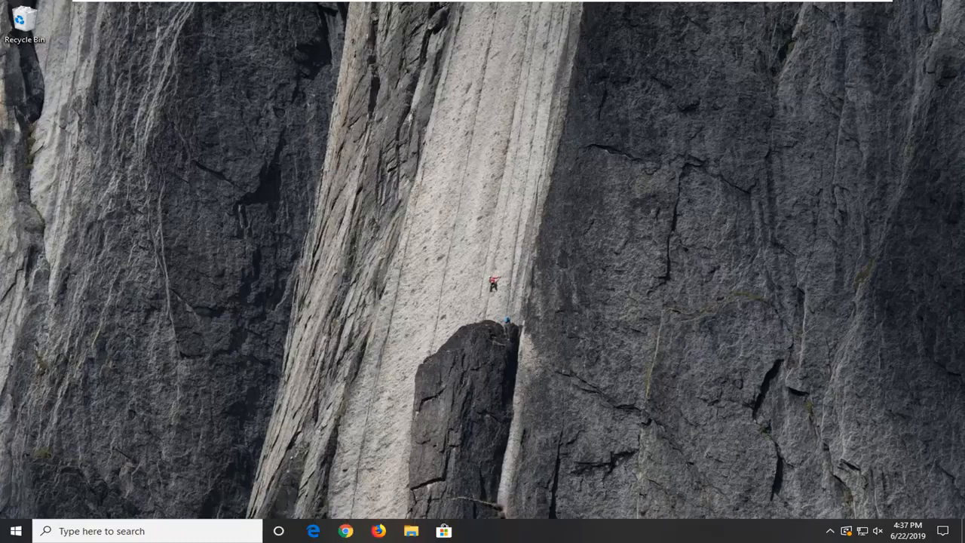
Step: Search the Start menu for 'apps and features' and launch the Apps & features settings page
{"action": "left_click", "coordinate": [15, 530]}
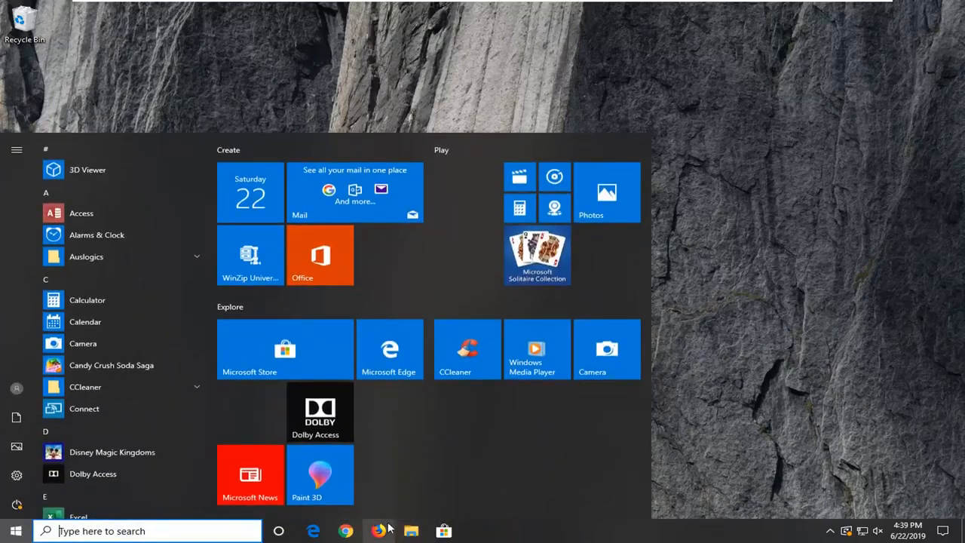
{"action": "type", "text": "apps and features"}
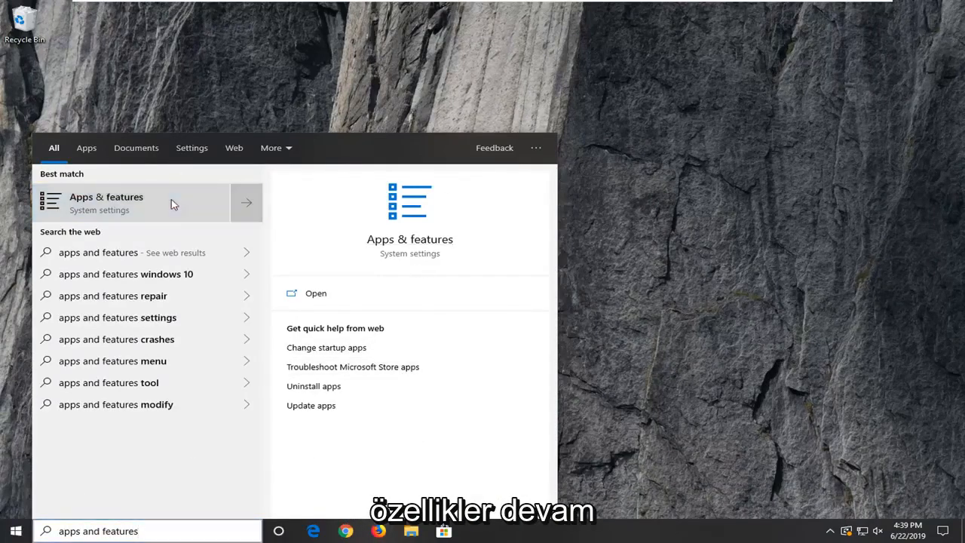
{"action": "left_click", "coordinate": [105, 202]}
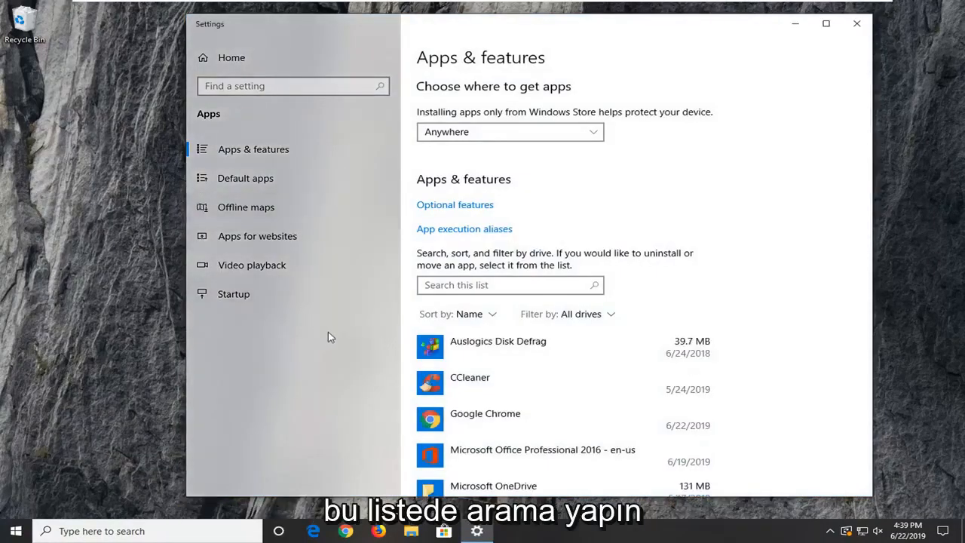
Step: Filter the installed apps list for 'camera' and go to the Camera app's advanced options
{"action": "left_click", "coordinate": [510, 284]}
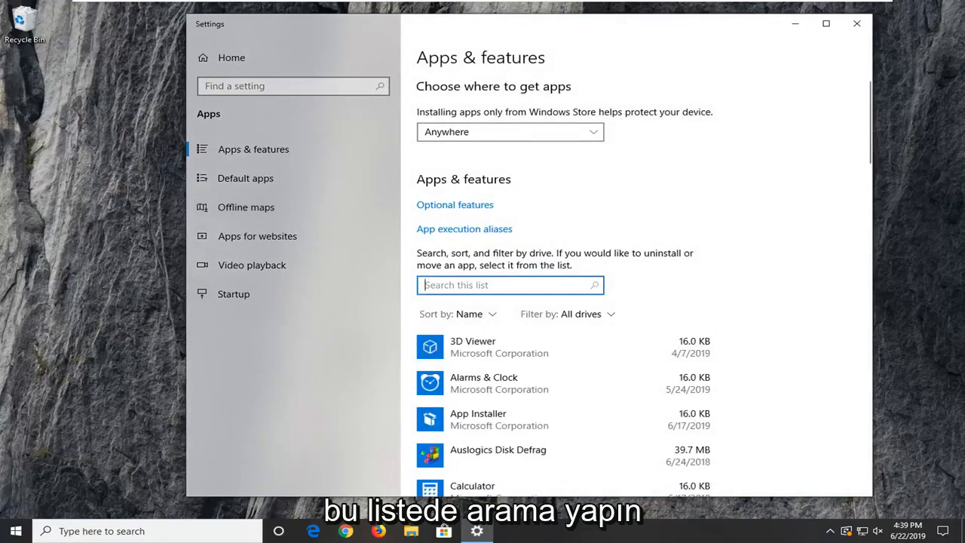
{"action": "type", "text": "camera"}
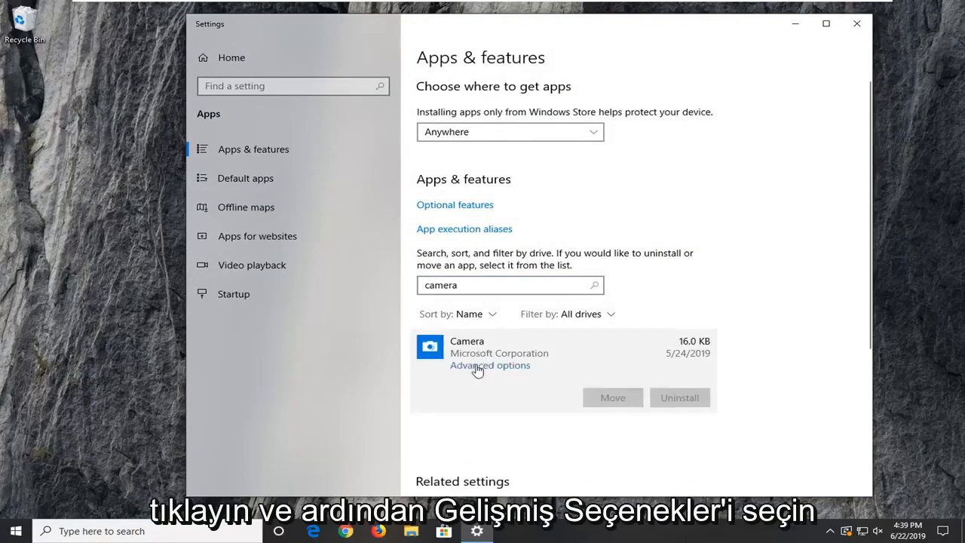
{"action": "left_click", "coordinate": [488, 365]}
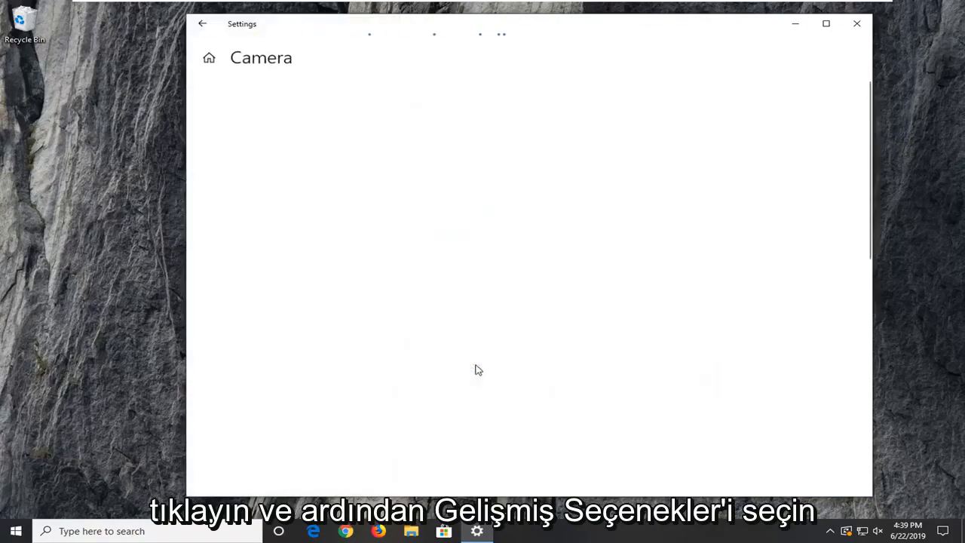
Step: Reset the Camera app and confirm deleting its data so it returns to defaults
{"action": "scroll", "scroll_direction": "down", "scroll_amount": 3}
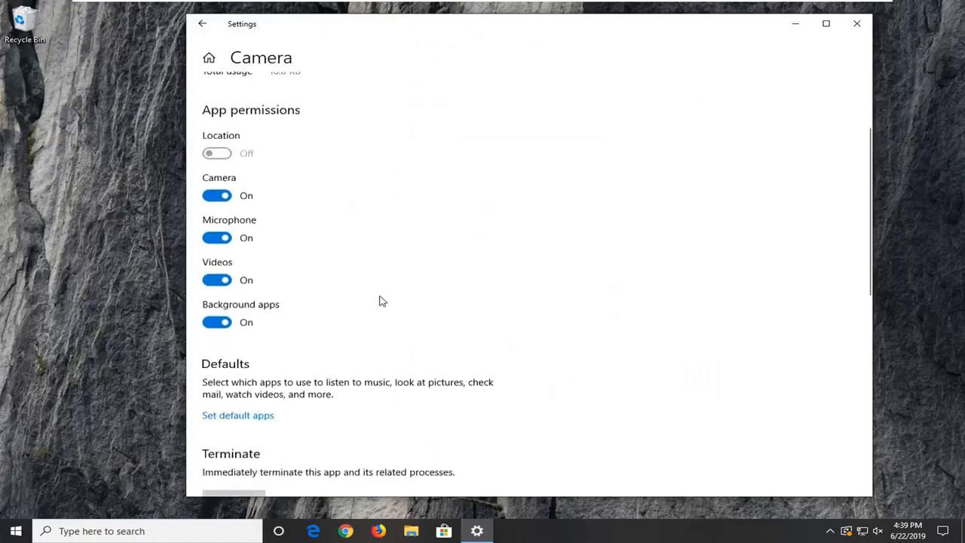
{"action": "scroll", "scroll_direction": "down", "scroll_amount": 3}
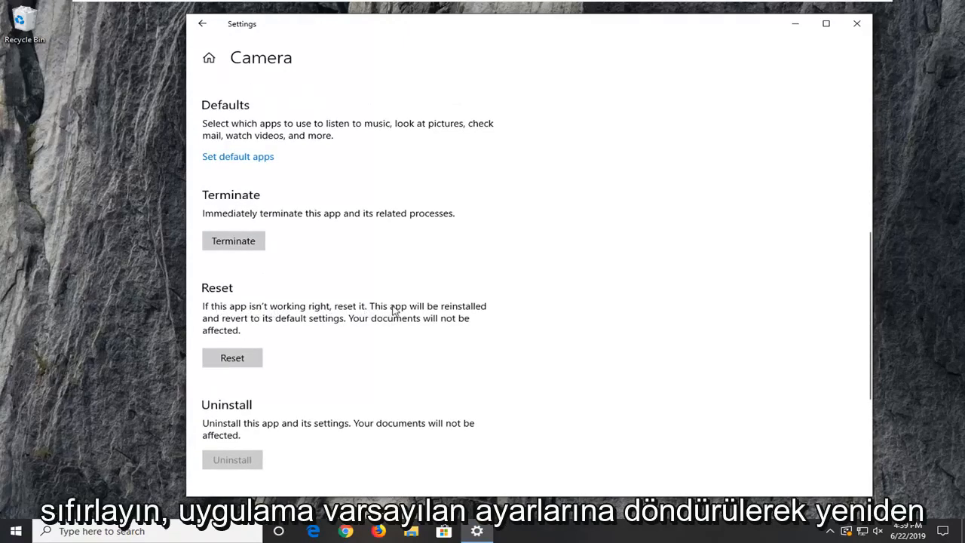
{"action": "mouse_move", "coordinate": [316, 326]}
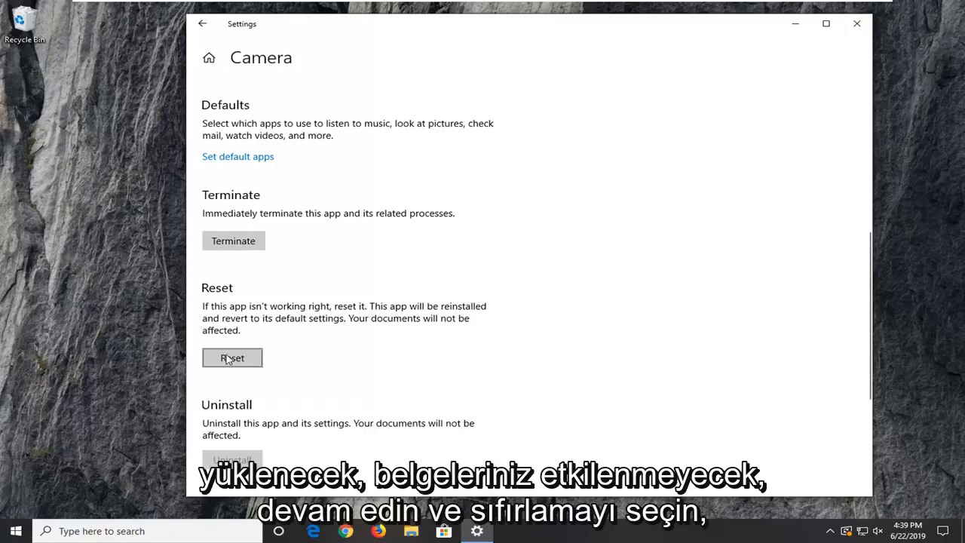
{"action": "left_click", "coordinate": [232, 357]}
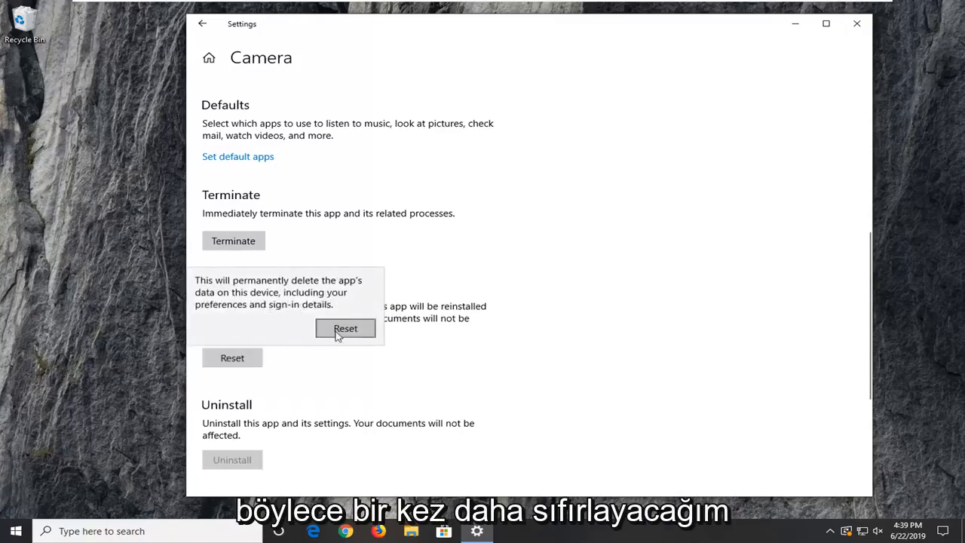
{"action": "left_click", "coordinate": [345, 329]}
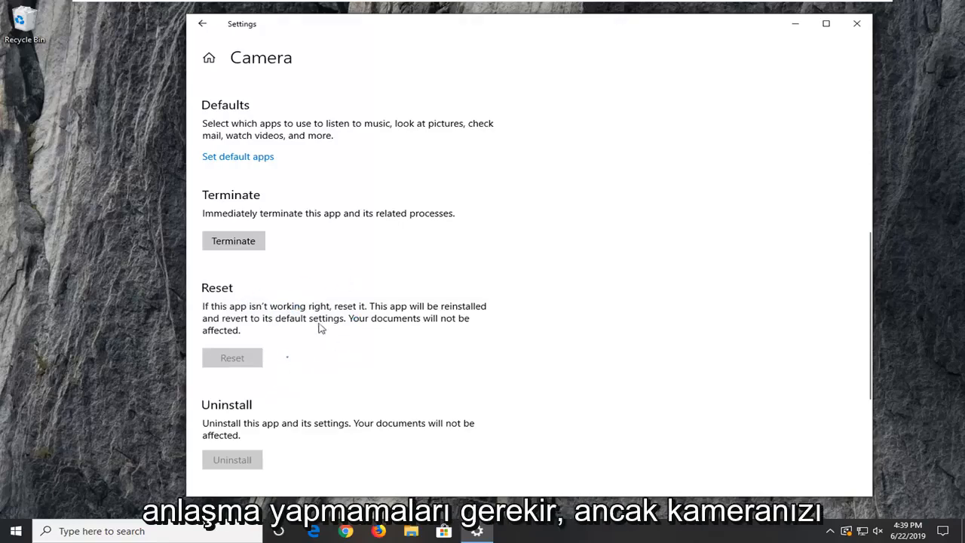
{"action": "left_click", "coordinate": [232, 357]}
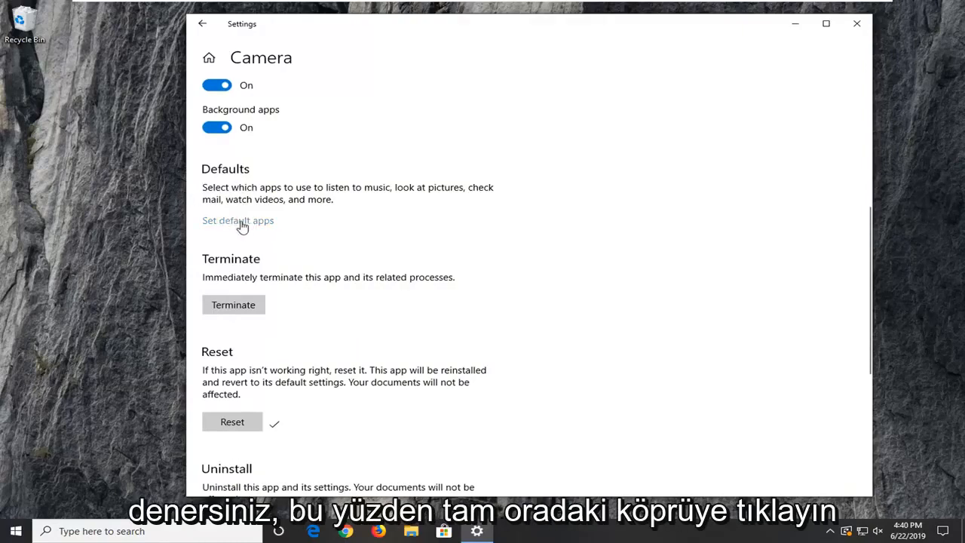
Step: Go to the Default apps page via the Set default apps link and scroll to its options
{"action": "left_click", "coordinate": [238, 220]}
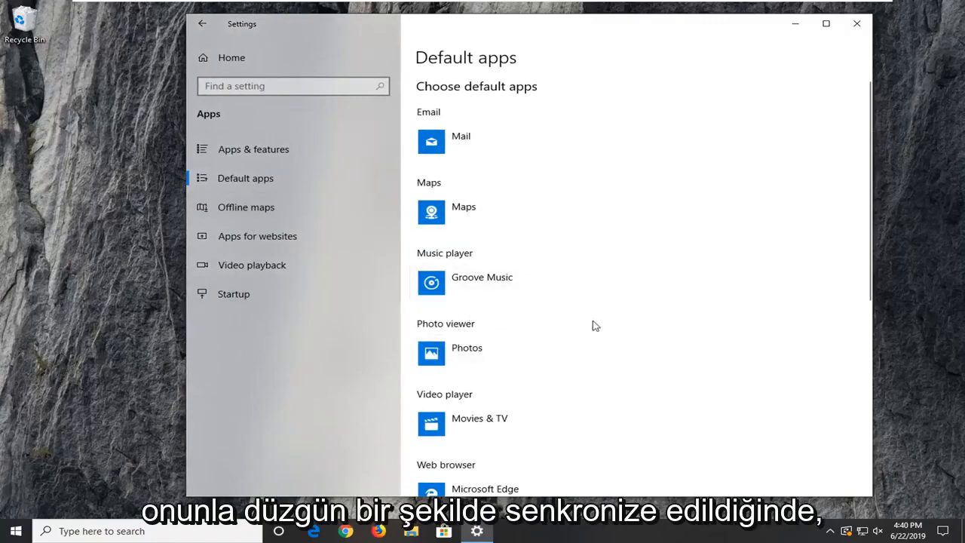
{"action": "scroll", "scroll_direction": "down", "scroll_amount": 3}
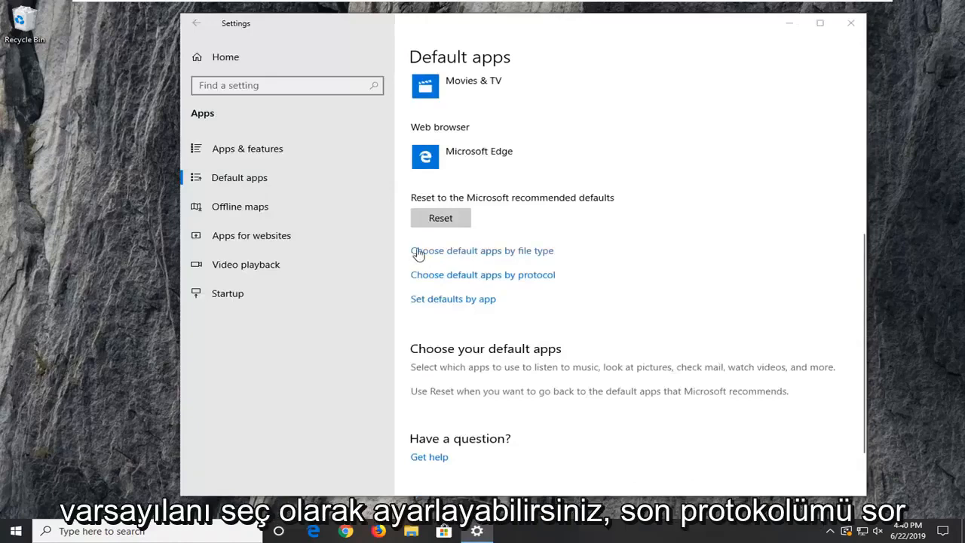
{"action": "mouse_move", "coordinate": [405, 285]}
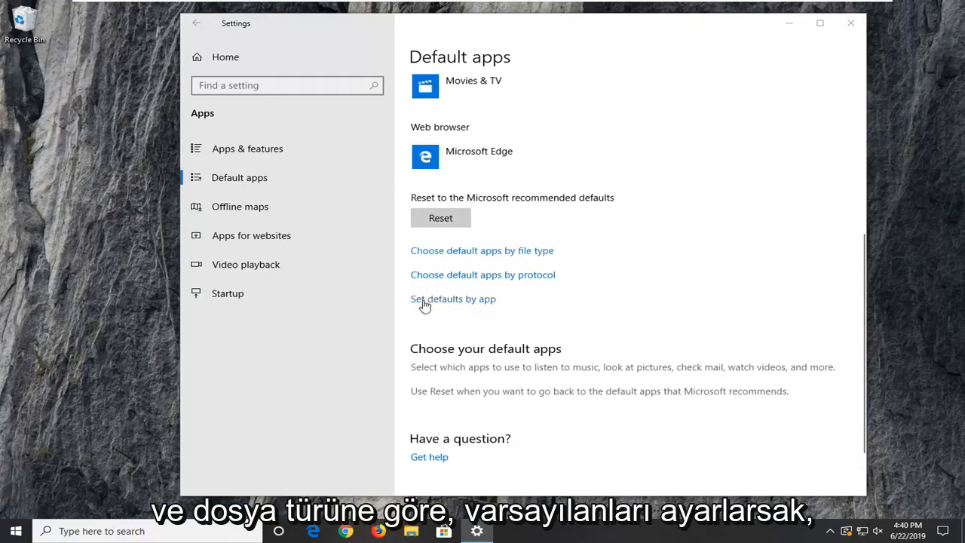
Step: View Camera's file type and protocol associations under Set defaults by app, then close Settings
{"action": "left_click", "coordinate": [452, 298]}
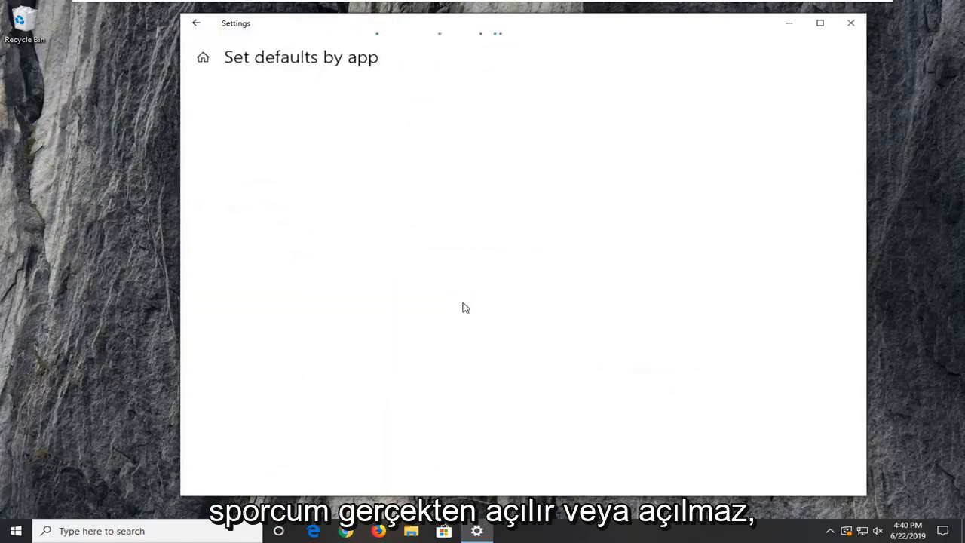
{"action": "mouse_move", "coordinate": [312, 228]}
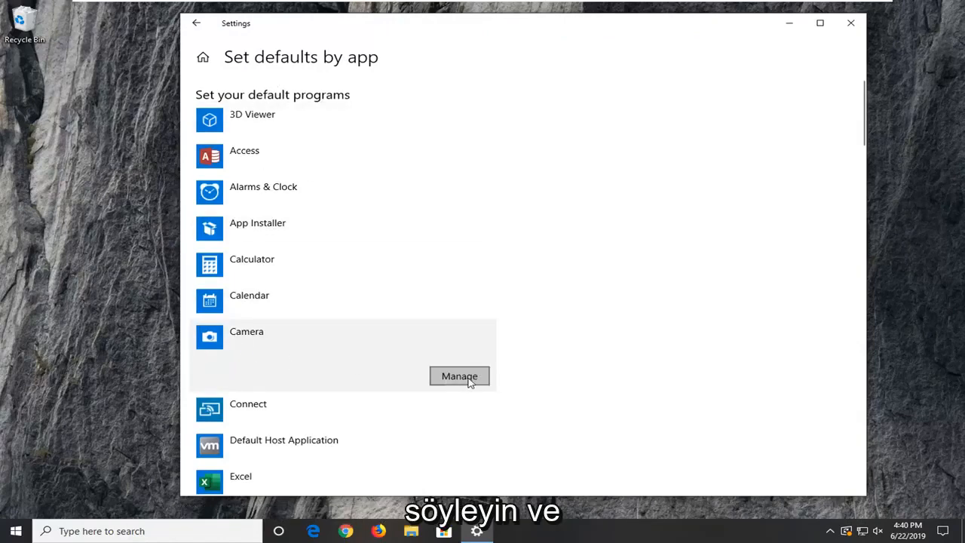
{"action": "left_click", "coordinate": [458, 377]}
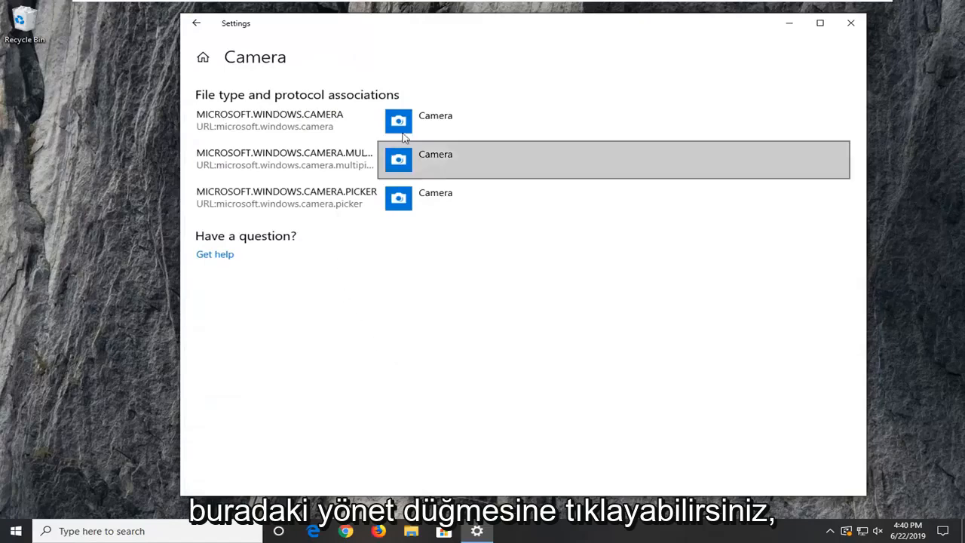
{"action": "mouse_move", "coordinate": [354, 120]}
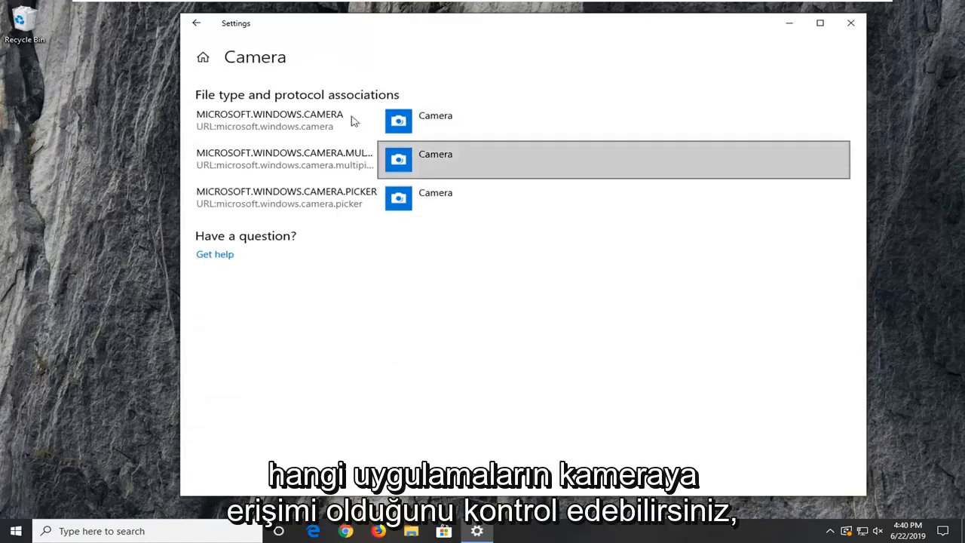
{"action": "left_click", "coordinate": [196, 23]}
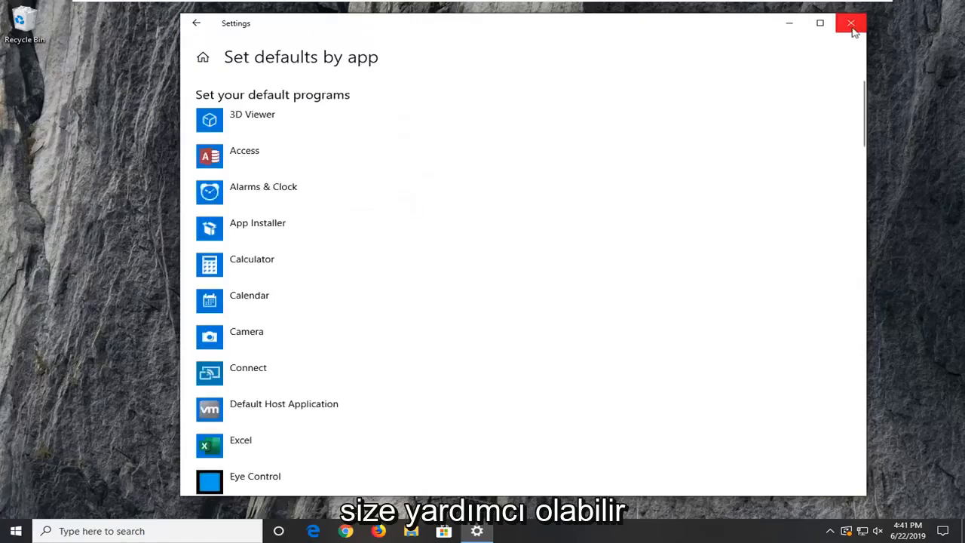
{"action": "left_click", "coordinate": [850, 24]}
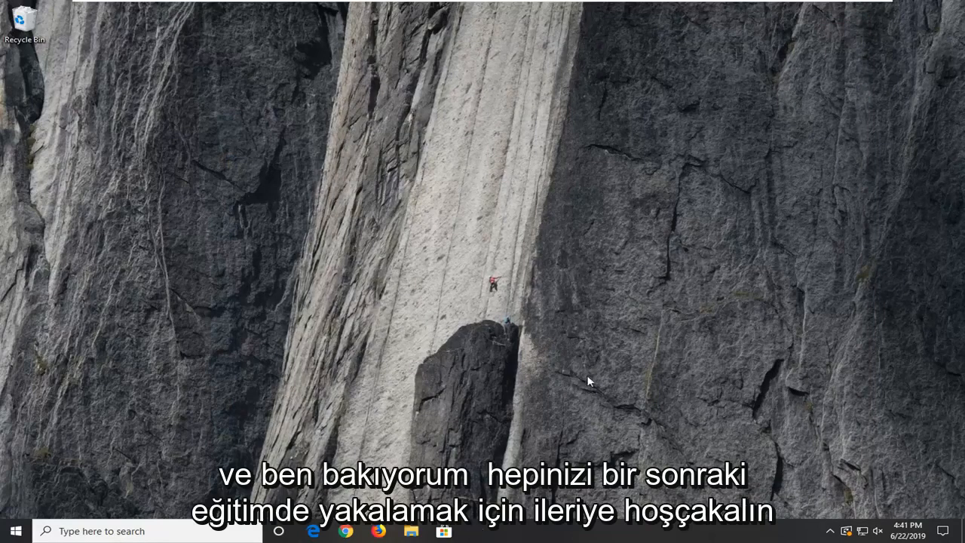